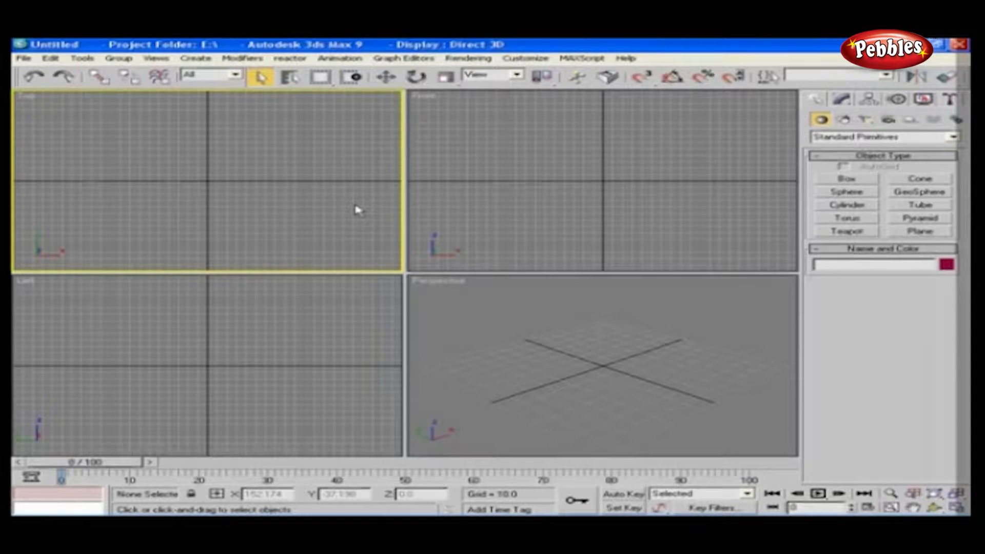
Draw box primitives with the Box tool, left of the grid centre and near the centre.
click(846, 178)
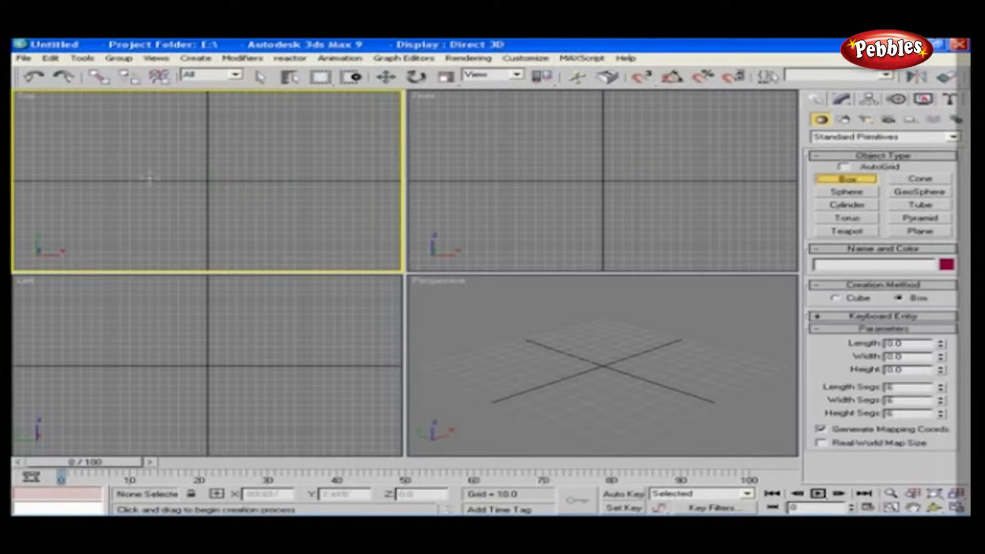
drag(101, 179, 163, 195)
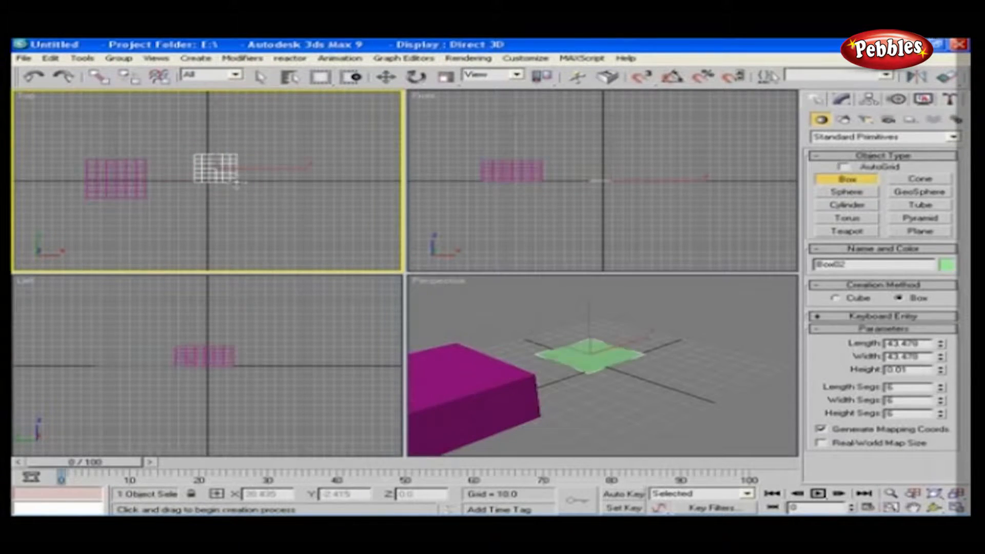
drag(195, 170, 258, 213)
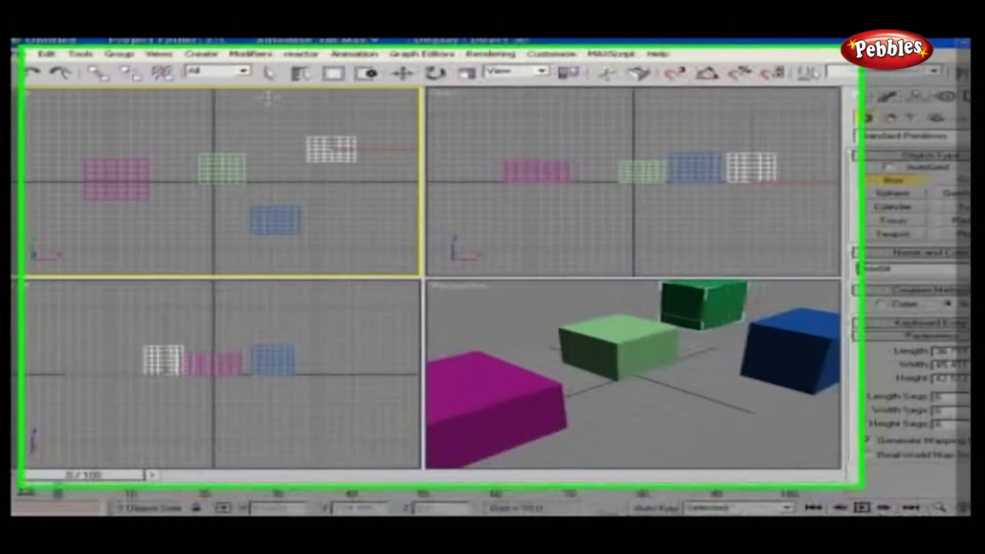
mouse_move(294, 64)
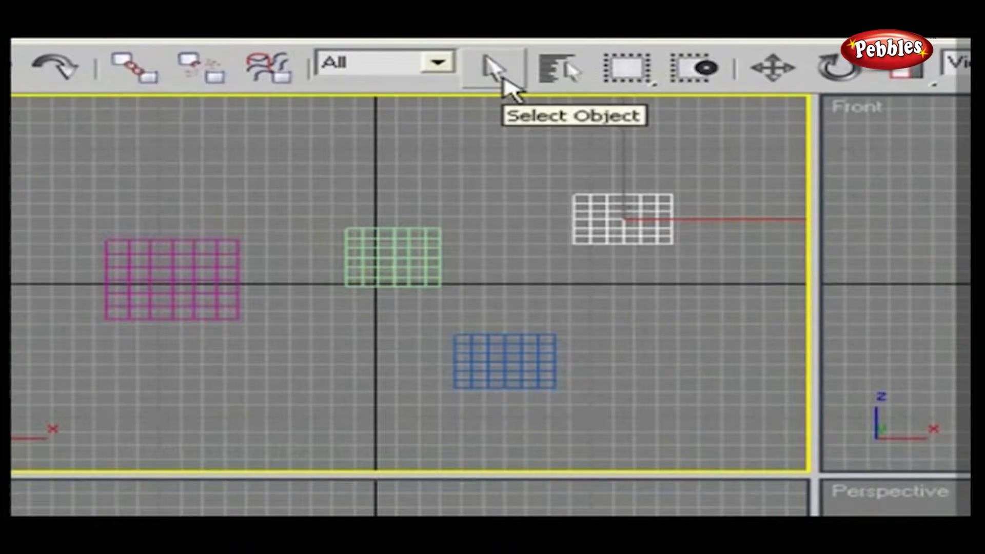
Activate the Select Object tool to pick the magenta box.
click(493, 66)
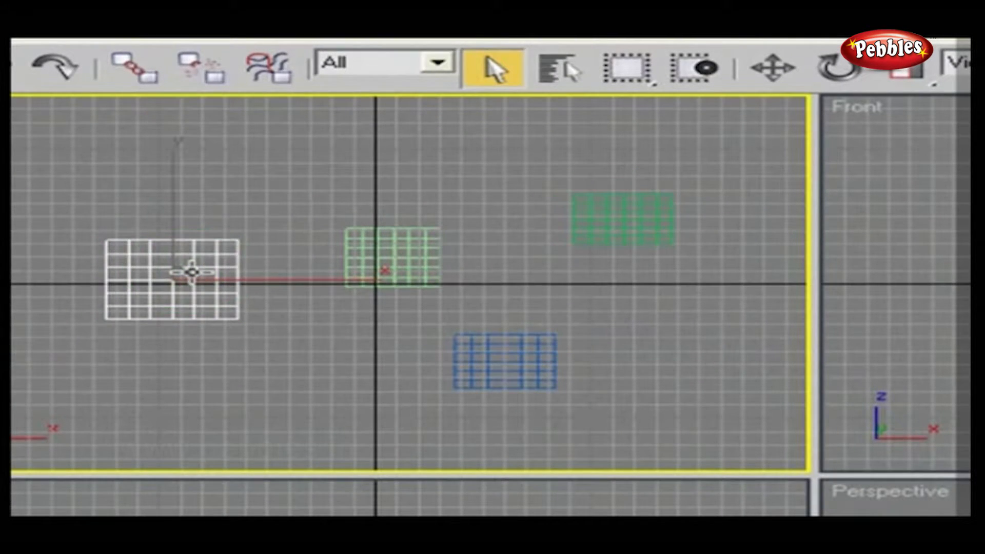
mouse_move(562, 69)
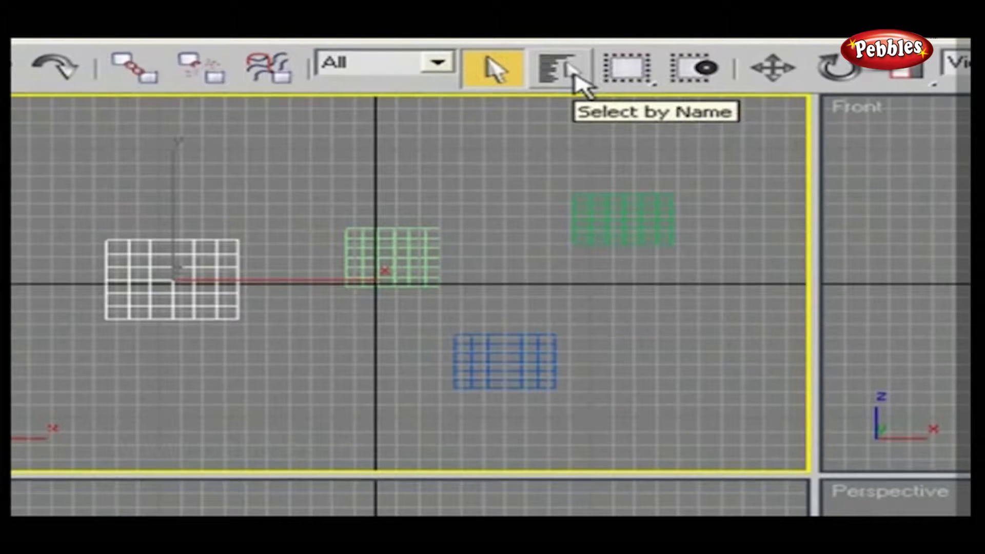
Select Box02, Box03 and Box04 through the Select by Name dialog.
click(557, 68)
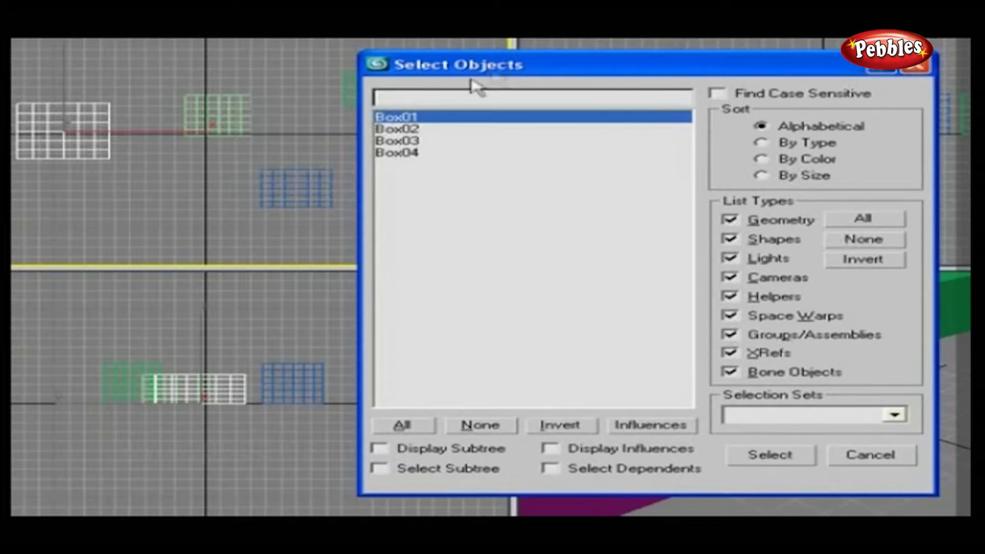
mouse_move(179, 137)
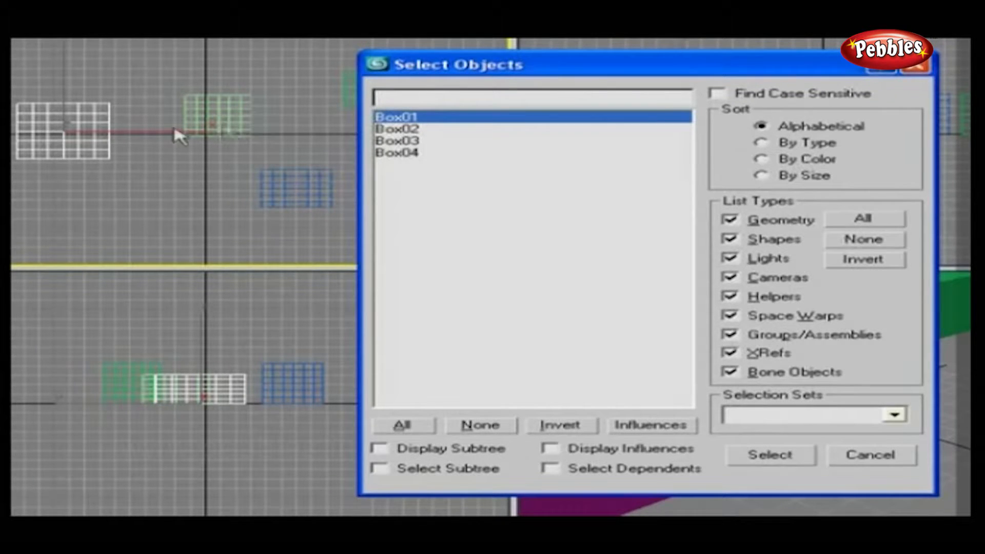
mouse_move(409, 129)
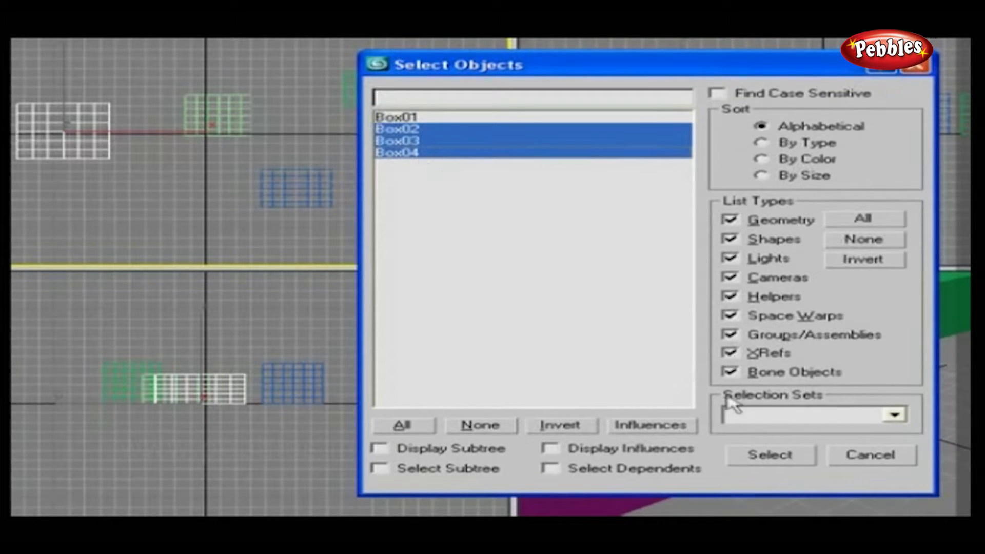
click(769, 455)
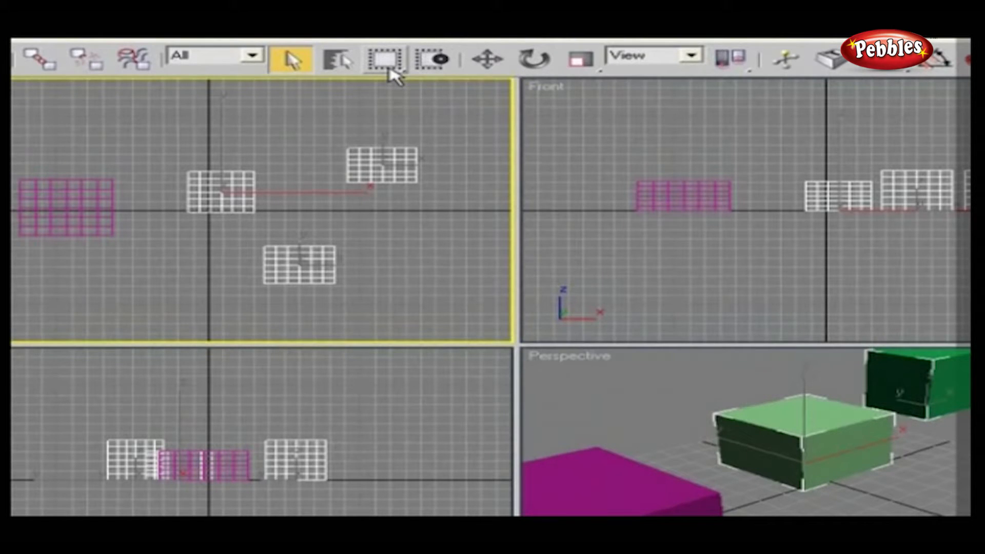
mouse_move(401, 82)
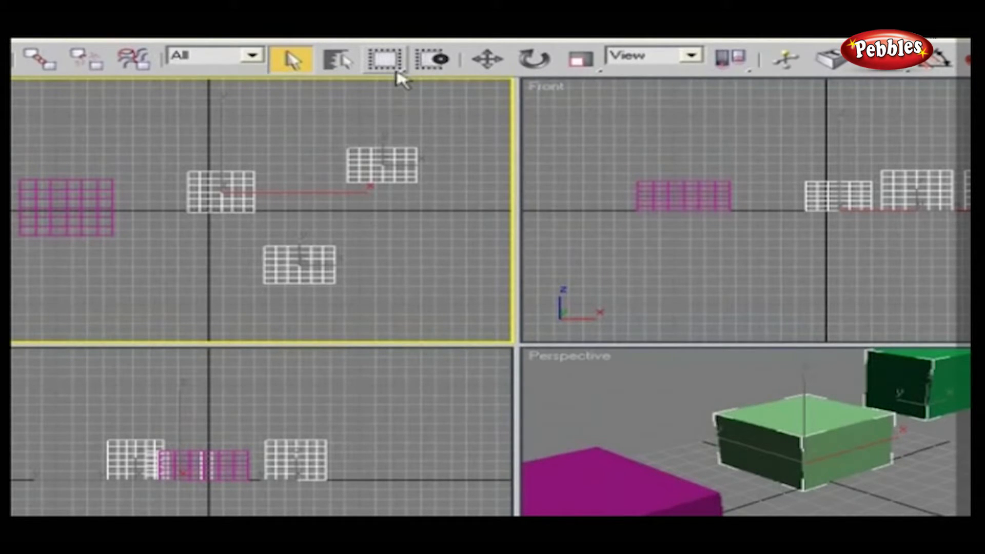
Switch the selection region shape from Rectangular to Fence Selection Region.
click(384, 59)
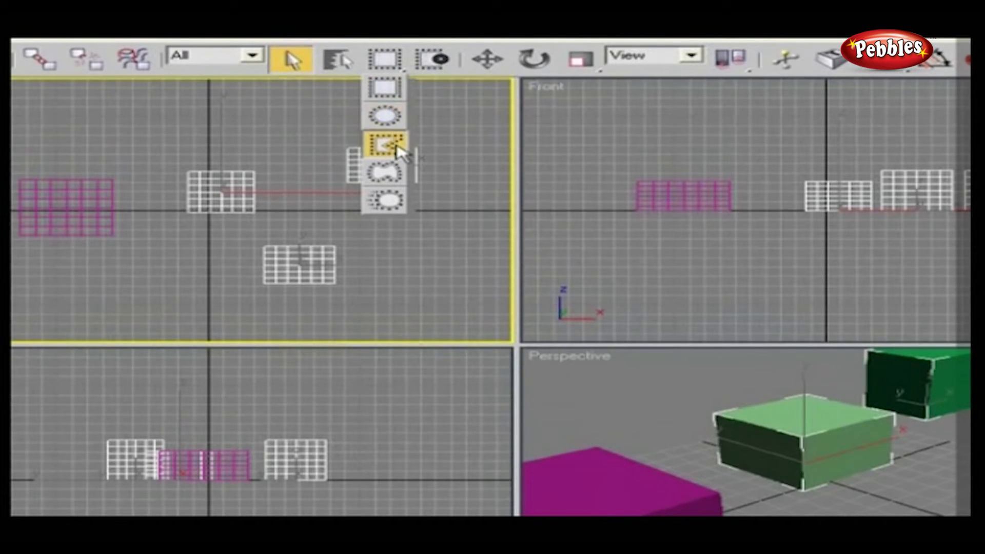
click(385, 146)
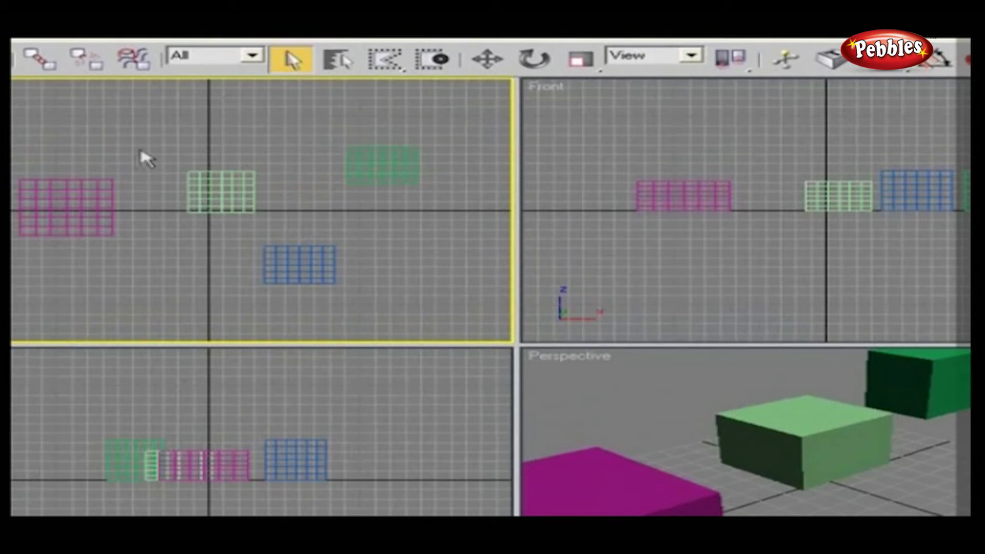